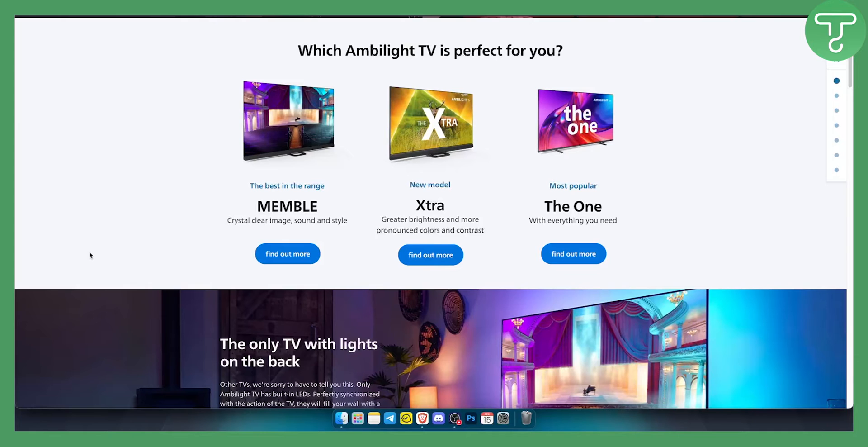
mouse_move(89, 255)
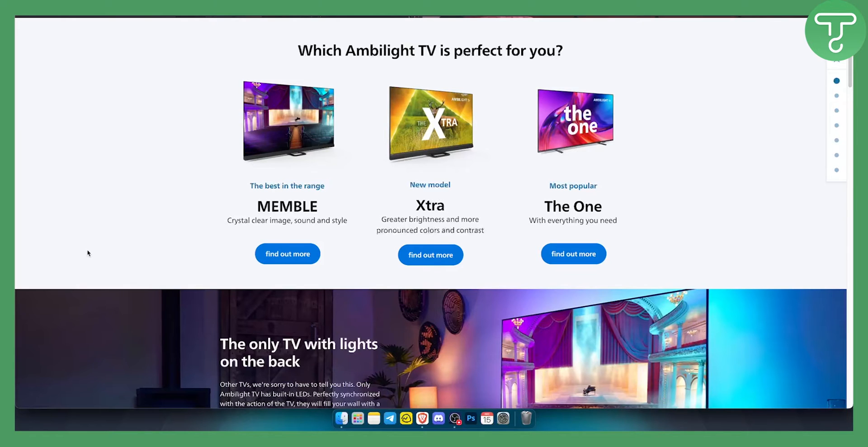
mouse_move(134, 232)
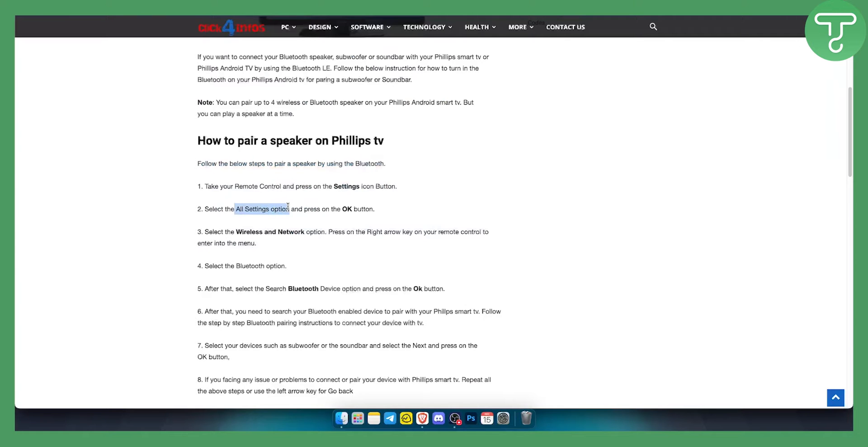
Highlight pairing steps 2–4: All Settings, Wireless and Network, and the Bluetooth option.
drag(288, 209, 374, 209)
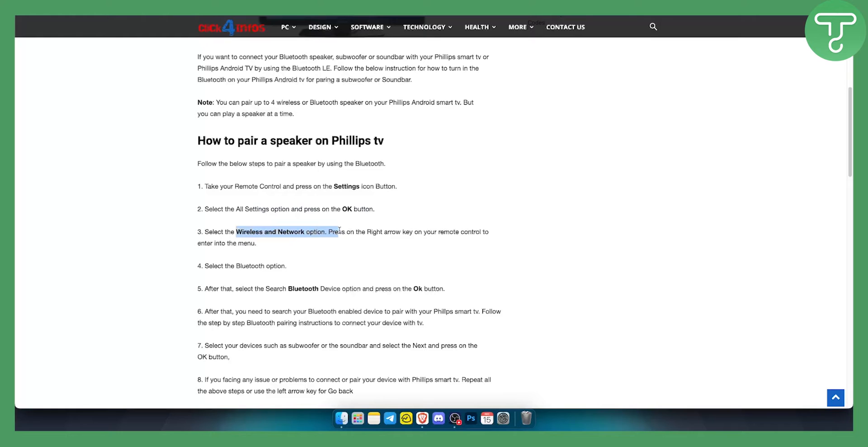
drag(332, 231, 489, 231)
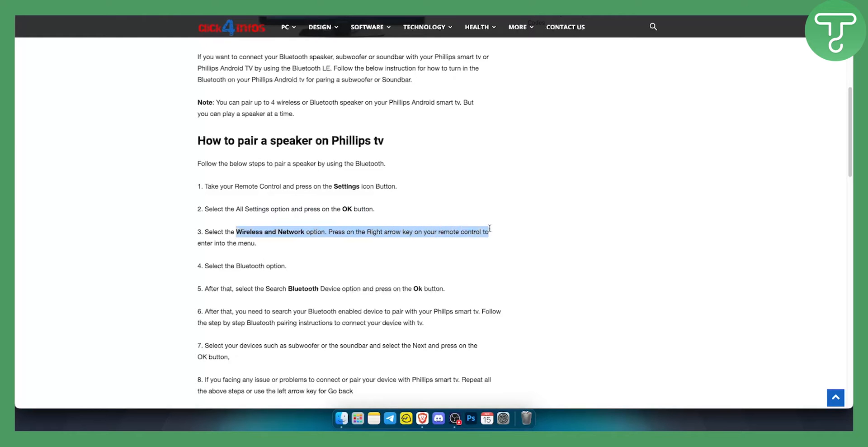
drag(490, 231, 250, 243)
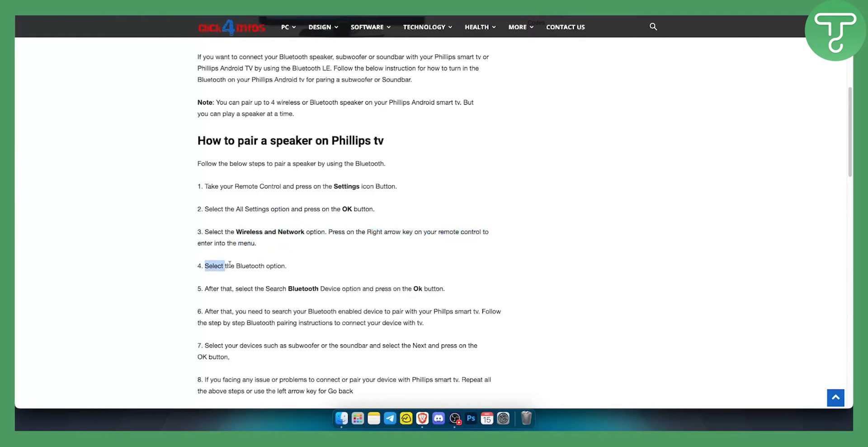
drag(205, 266, 285, 266)
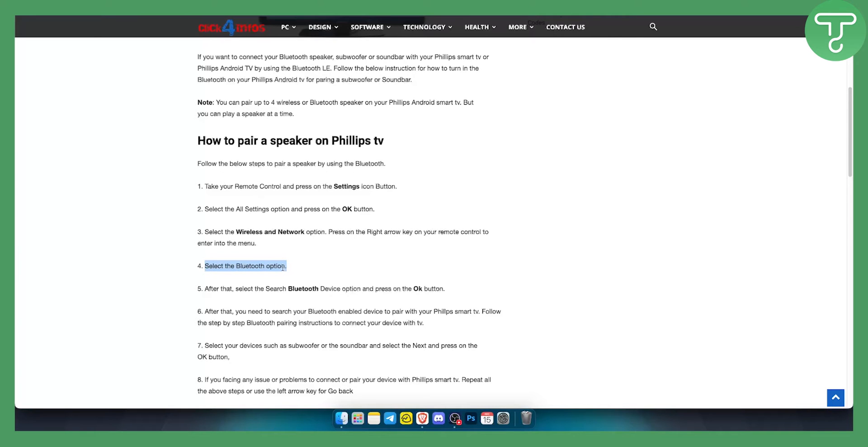
Scroll down to the closing Help-key note after step 8.
scroll(down, 3)
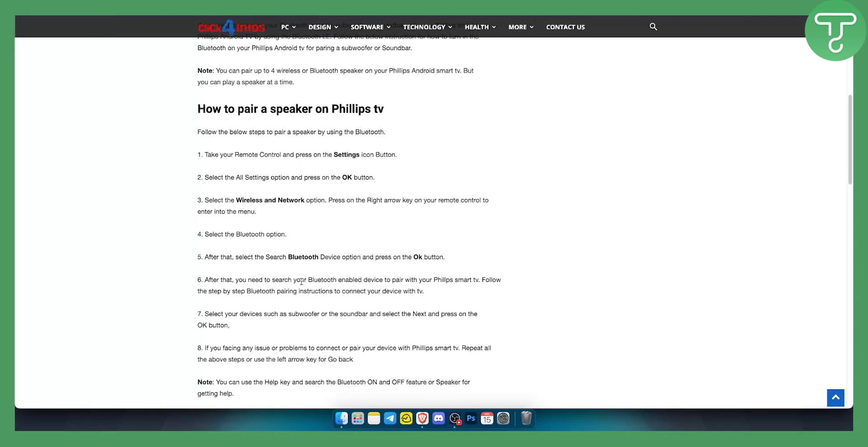
mouse_move(411, 276)
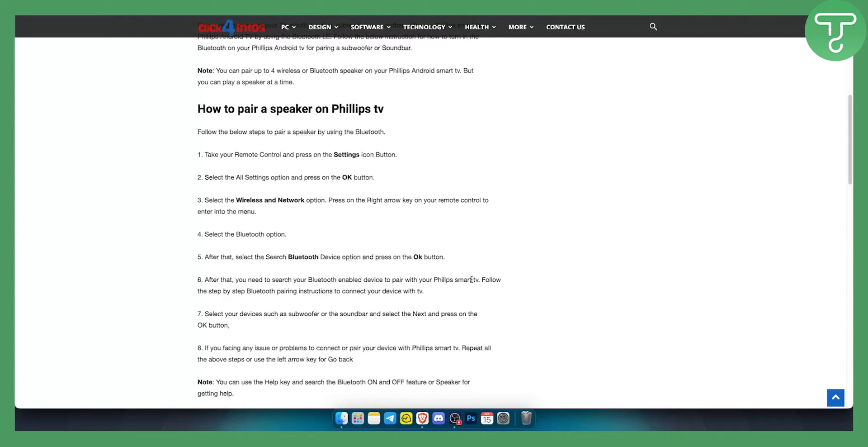
mouse_move(471, 279)
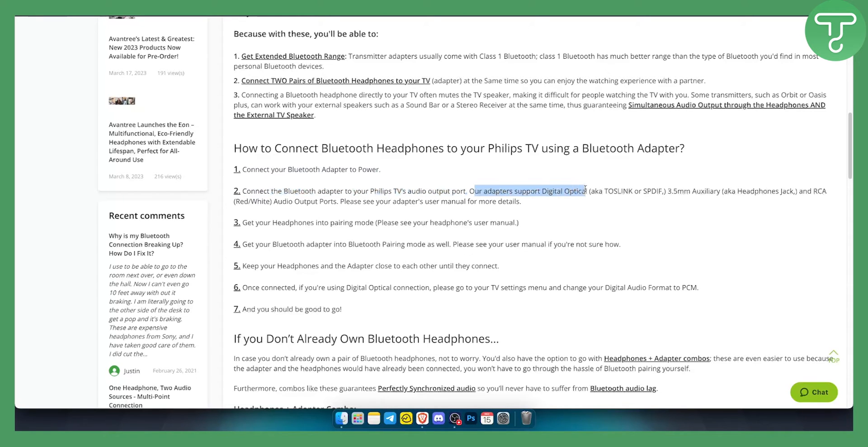
Highlight the adapter's supported ports, including Digital Optical (TOSLINK or SPDIF).
drag(586, 191, 671, 191)
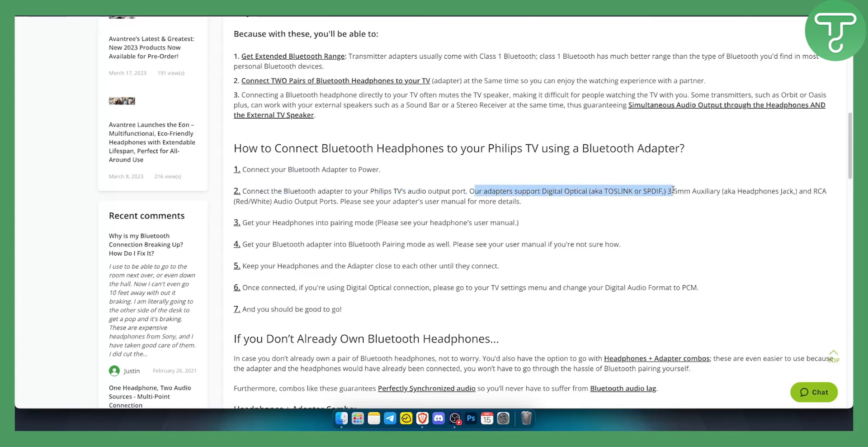
drag(669, 191, 701, 191)
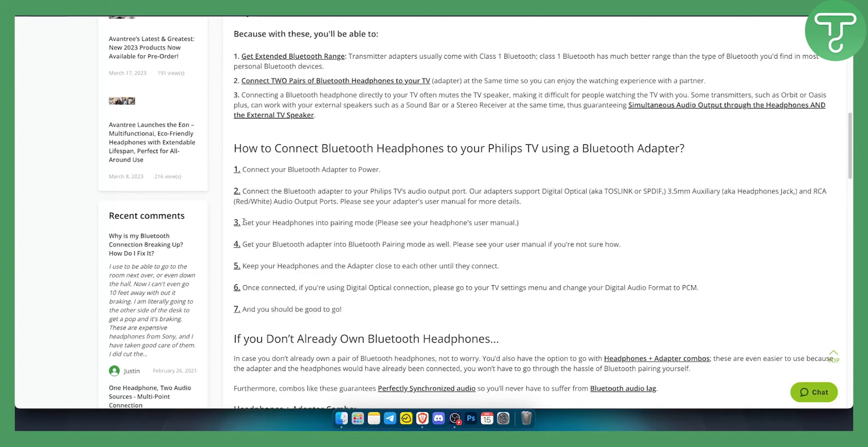
drag(243, 222, 375, 222)
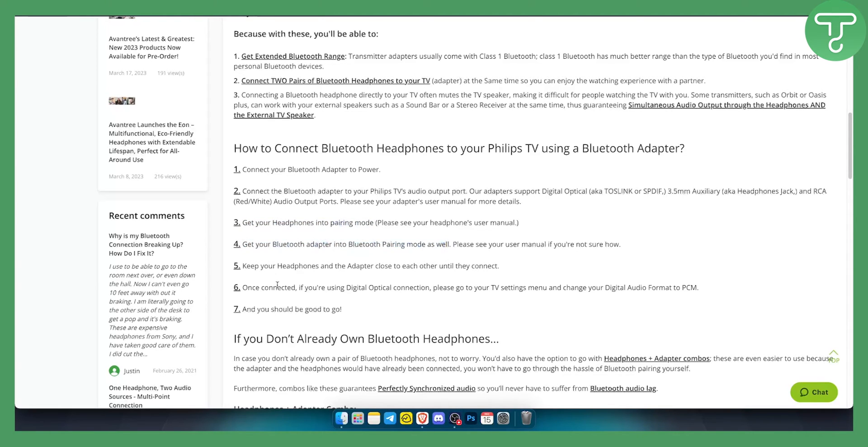
mouse_move(518, 270)
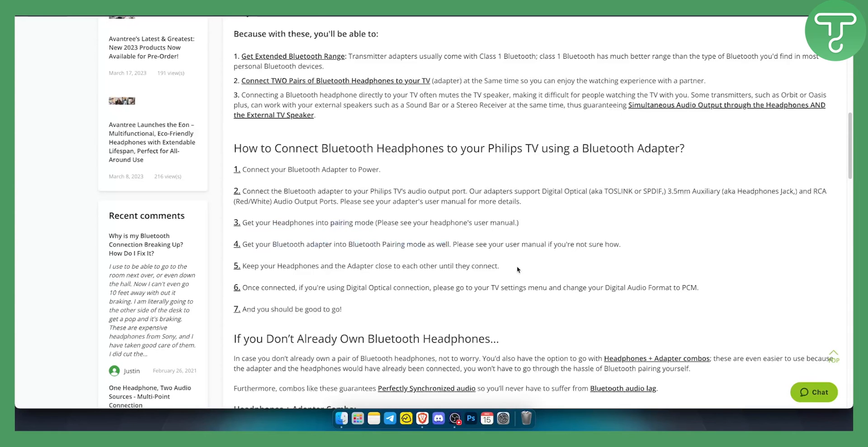
mouse_move(449, 281)
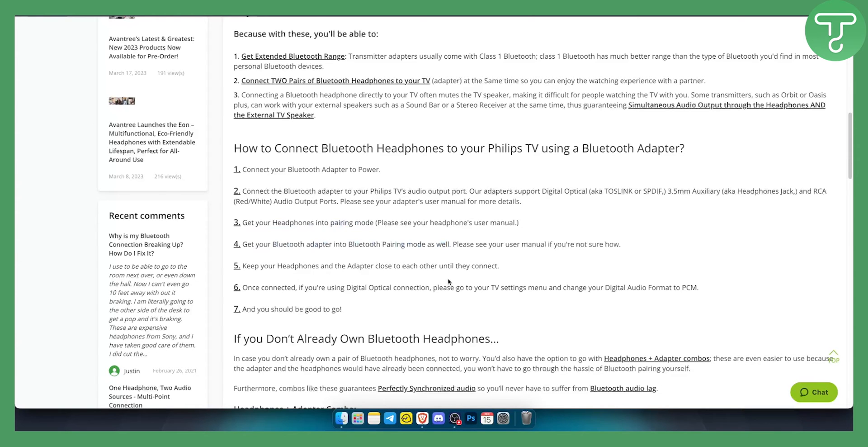
drag(347, 288, 546, 288)
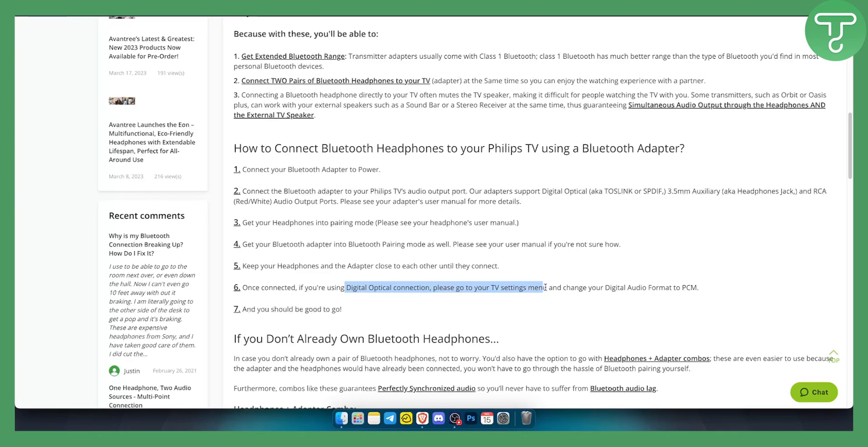
drag(546, 287, 631, 287)
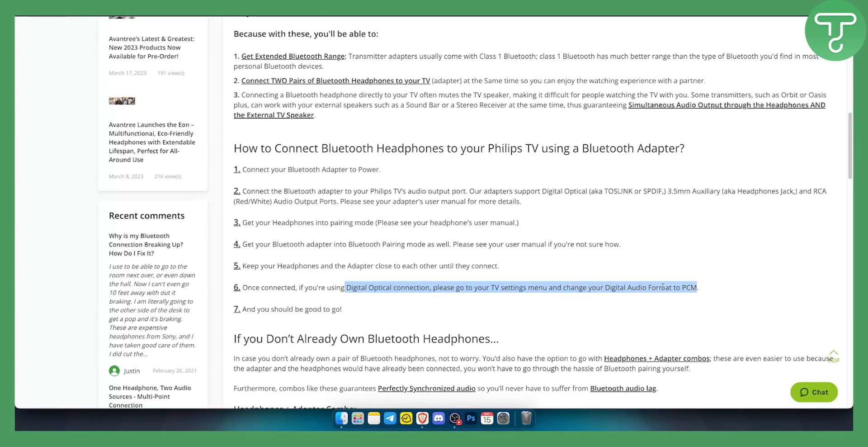
click(386, 223)
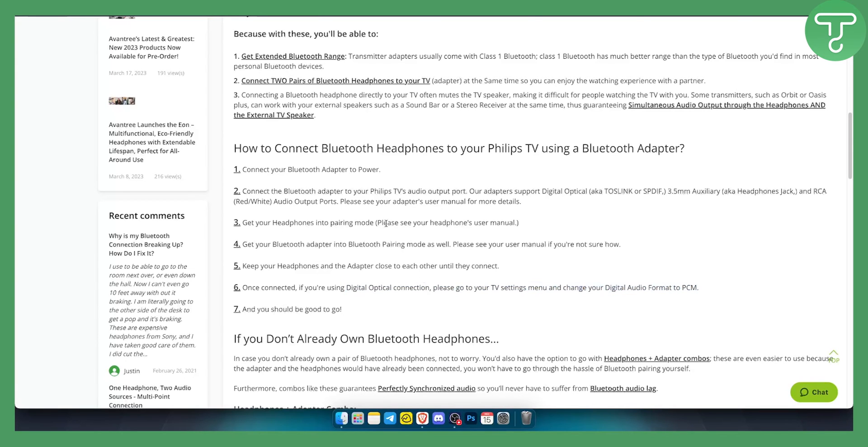